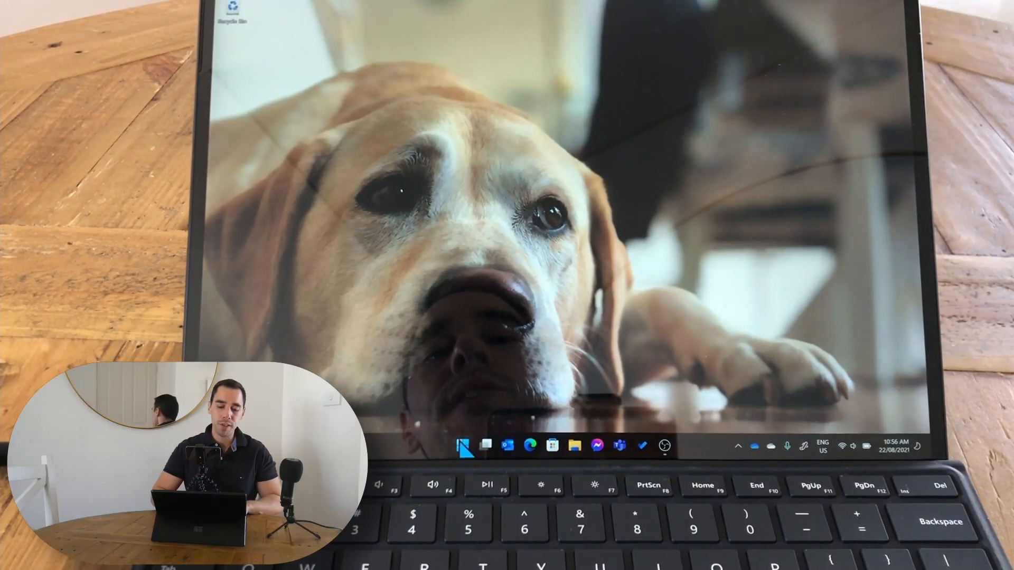
Open the Start menu from the taskbar and close it again, several times.
click(461, 445)
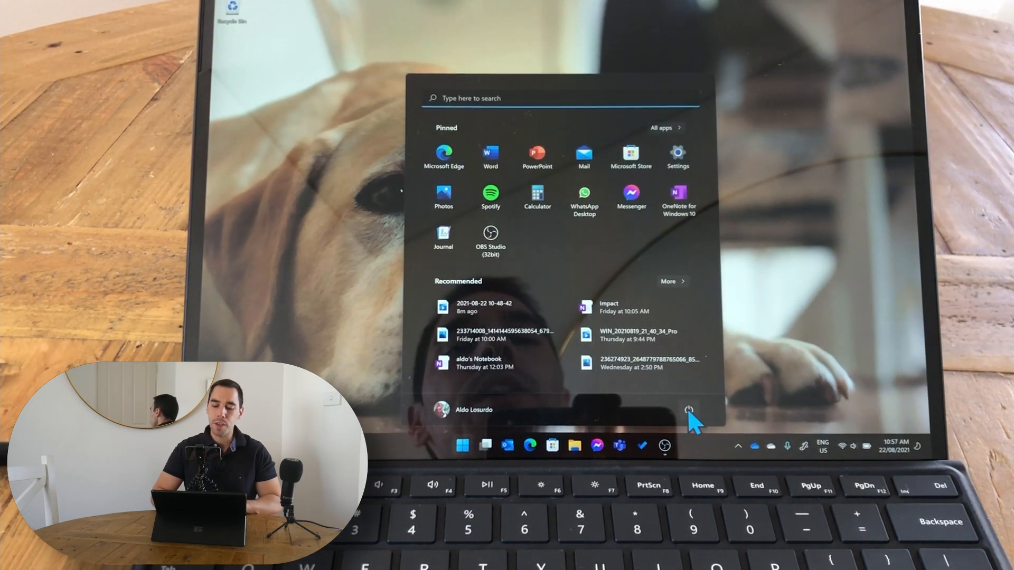
click(689, 410)
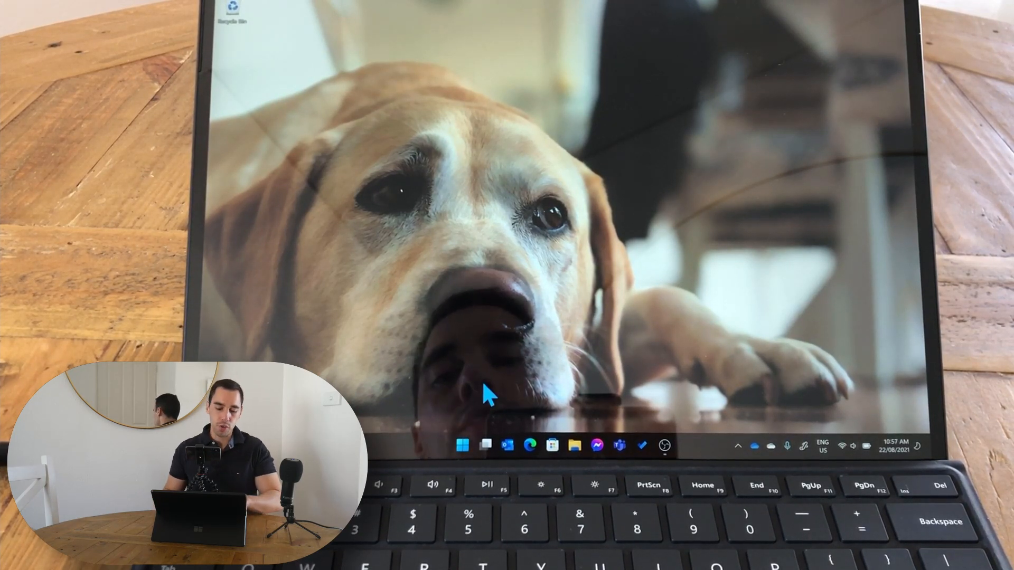
click(461, 446)
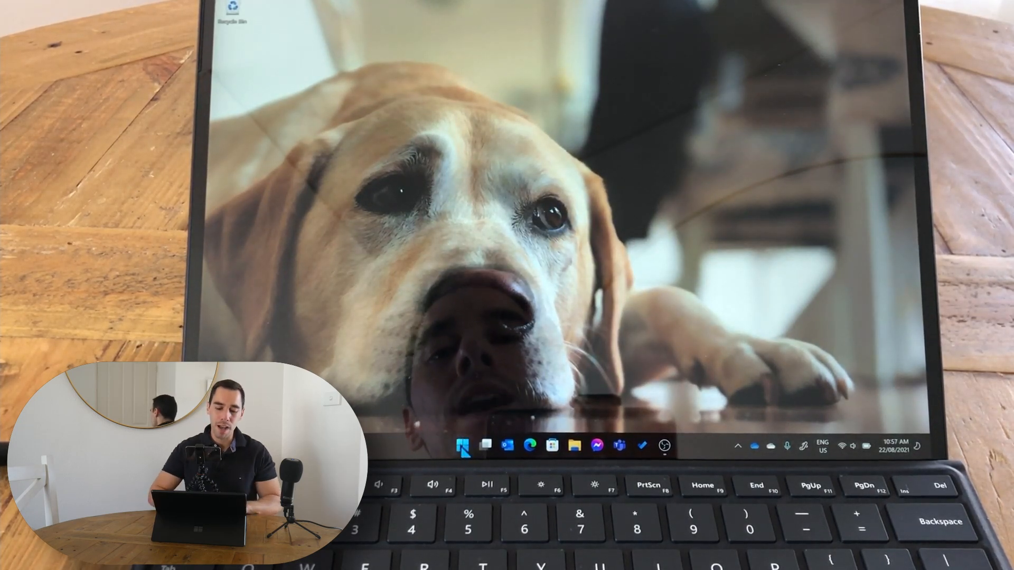
click(463, 447)
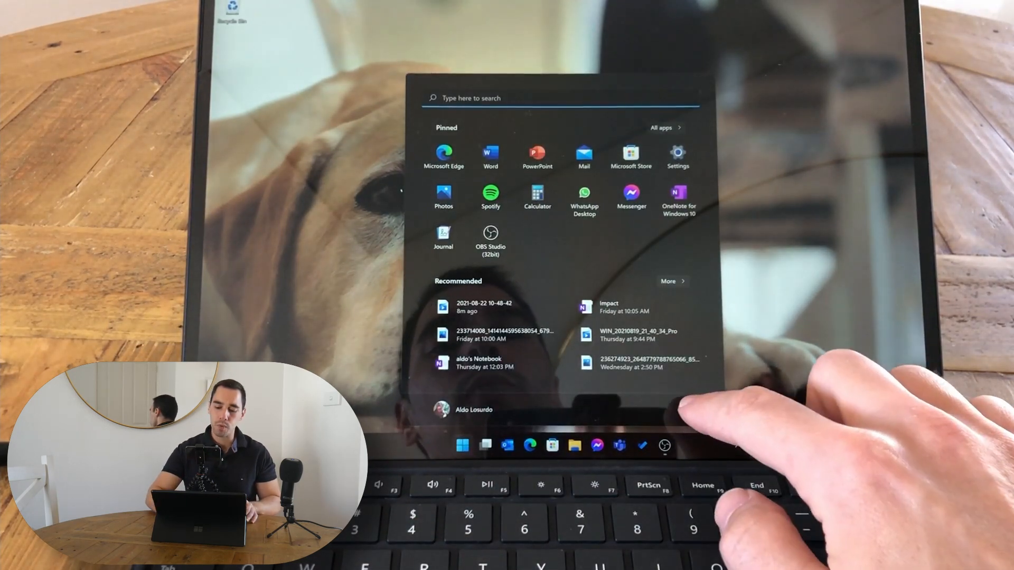
click(689, 410)
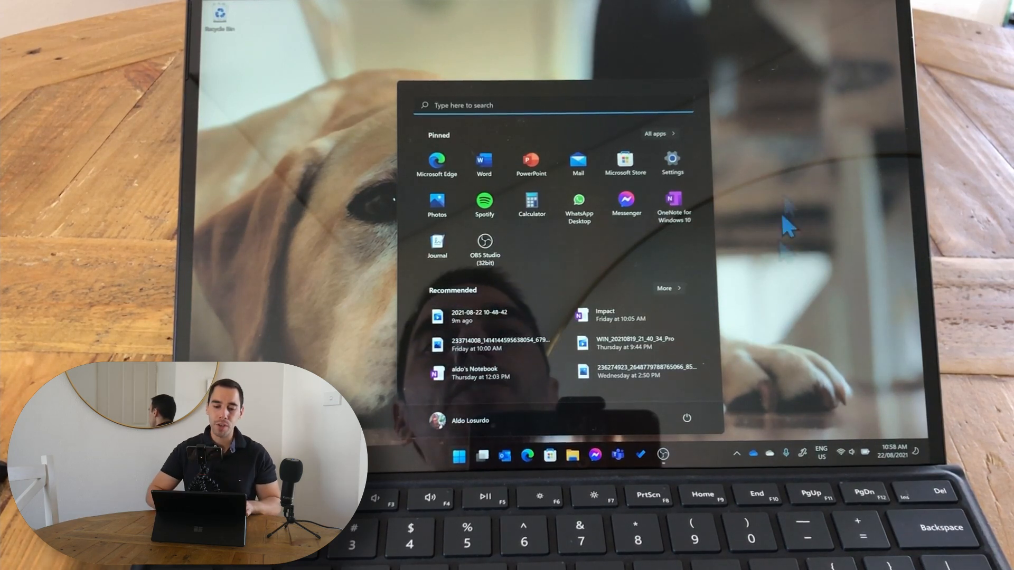
mouse_move(728, 272)
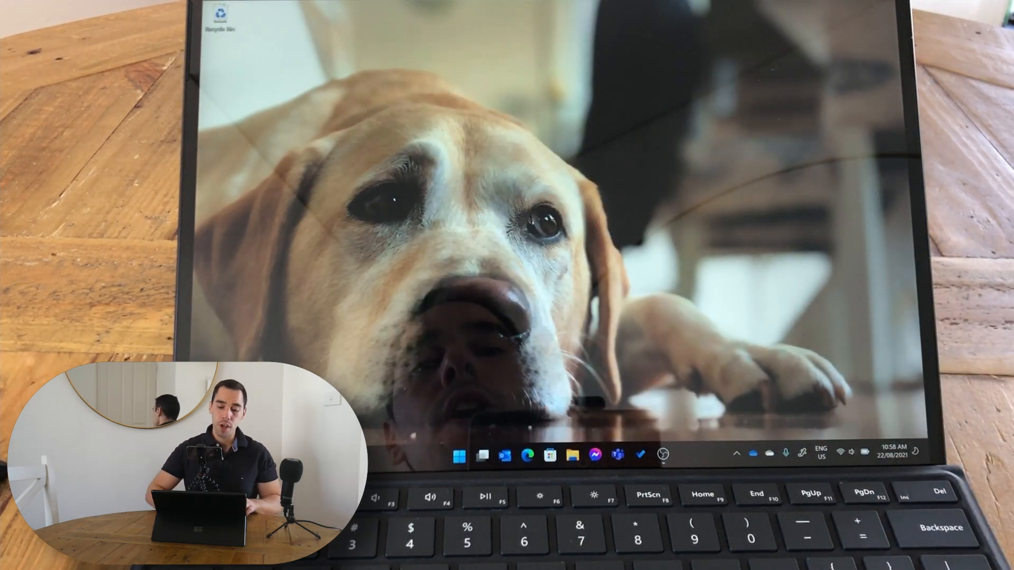
Open the Start menu and scroll through the full All apps list, twice.
click(462, 455)
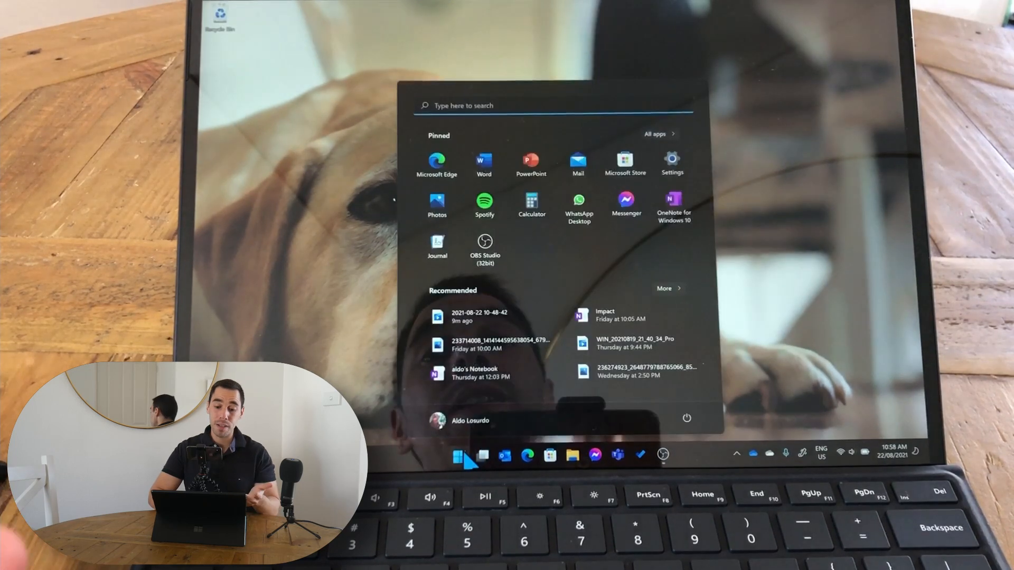
mouse_move(476, 440)
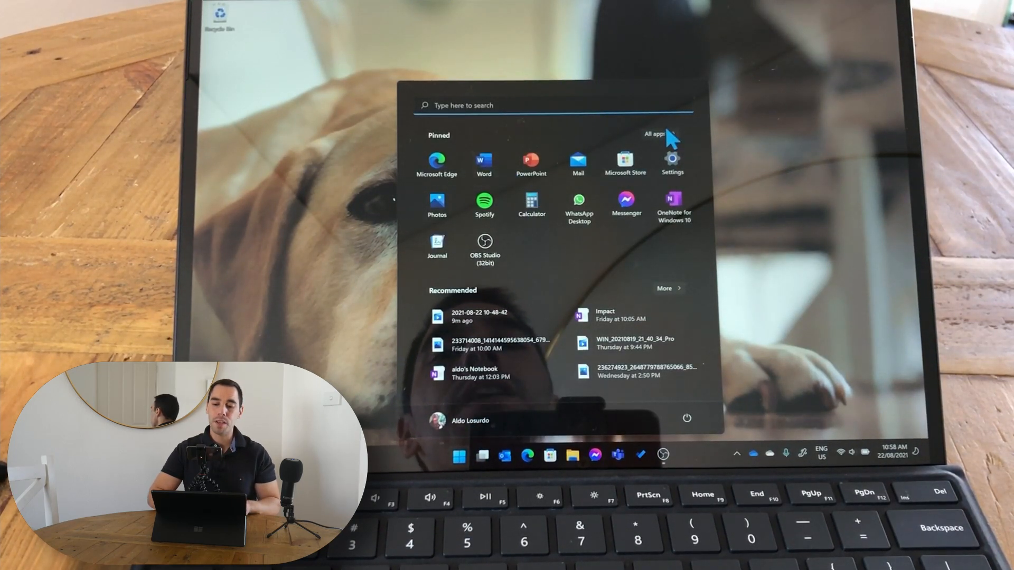
click(656, 134)
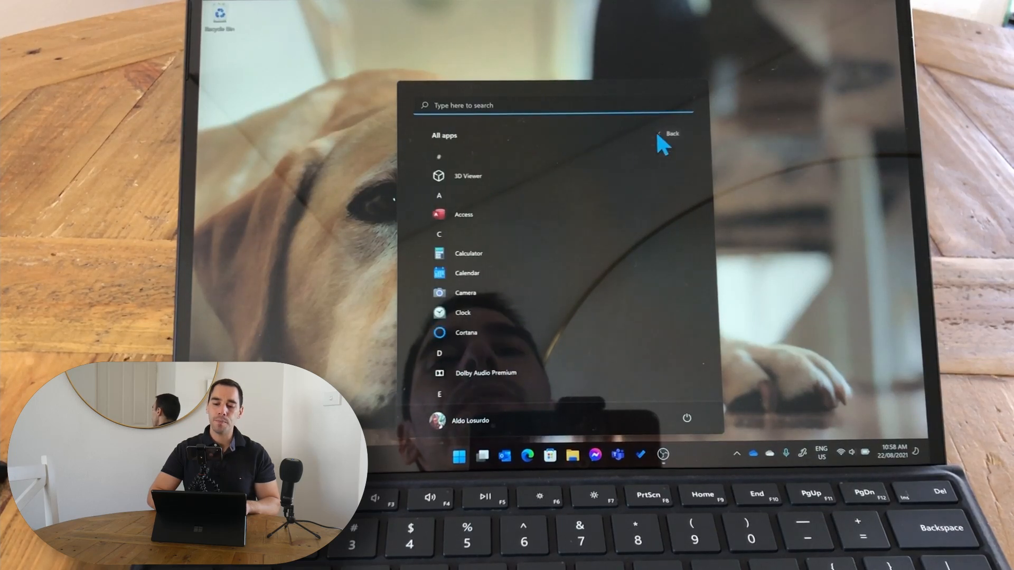
scroll(down, 3)
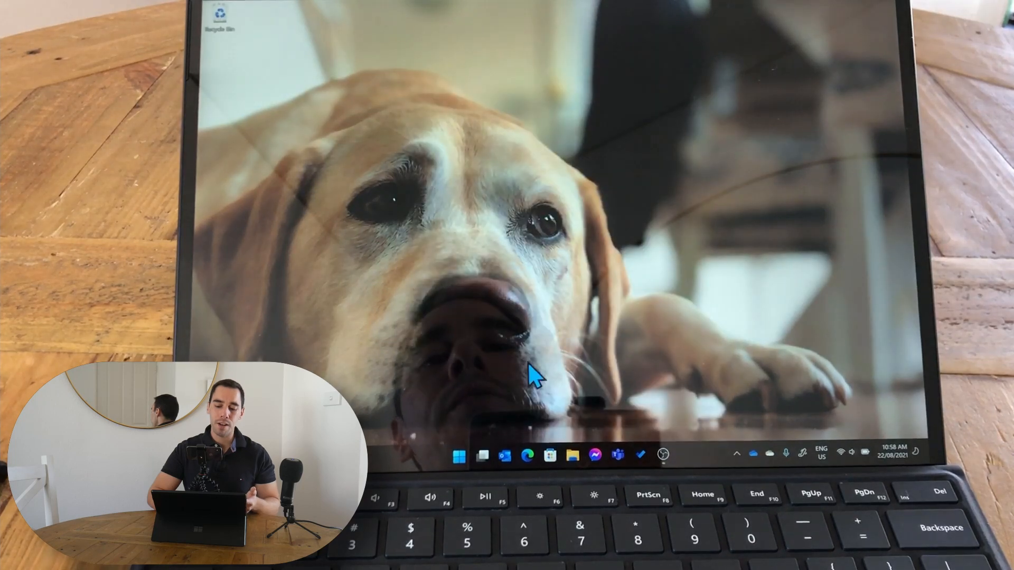
click(460, 455)
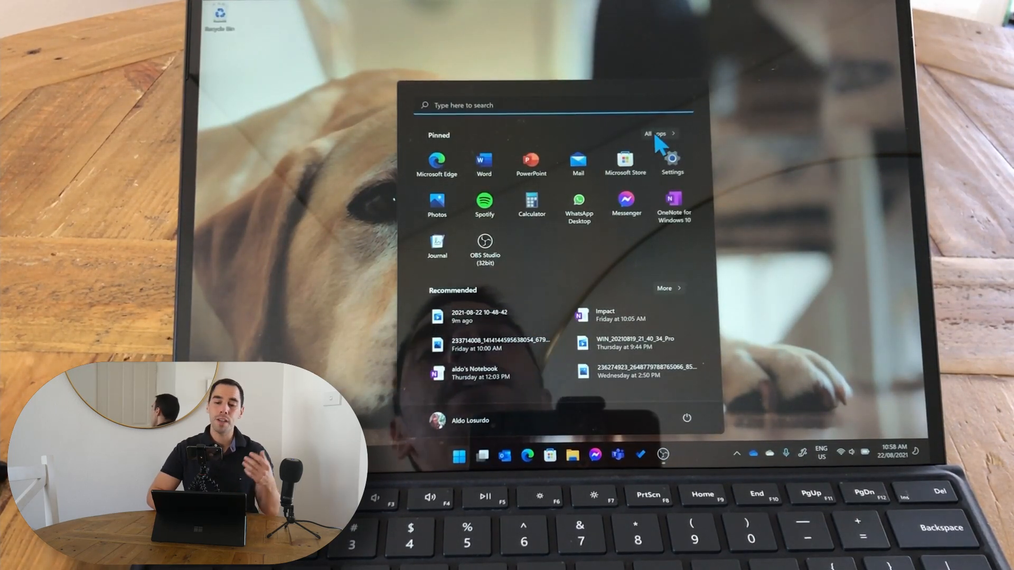
click(657, 133)
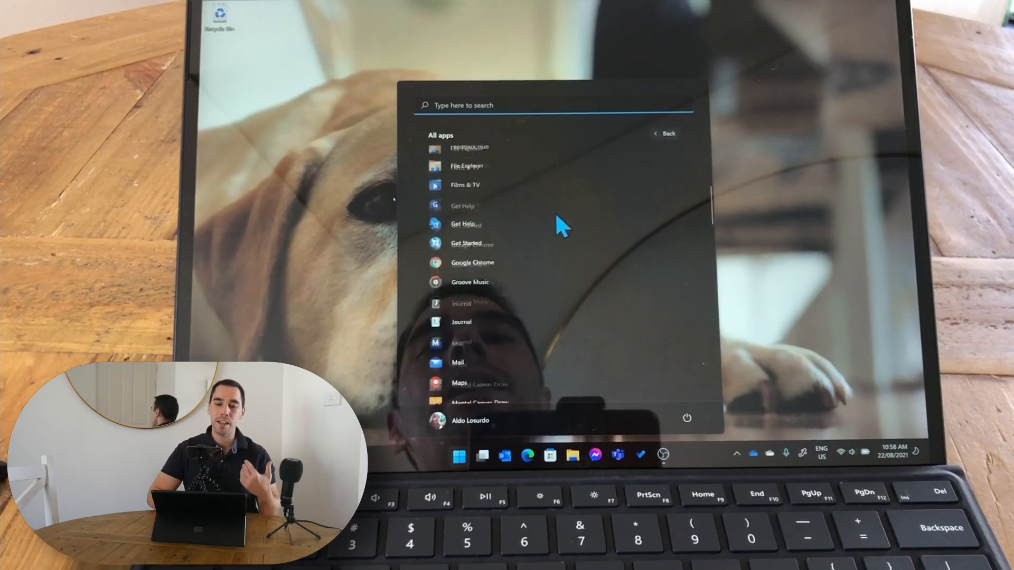
scroll(down, 3)
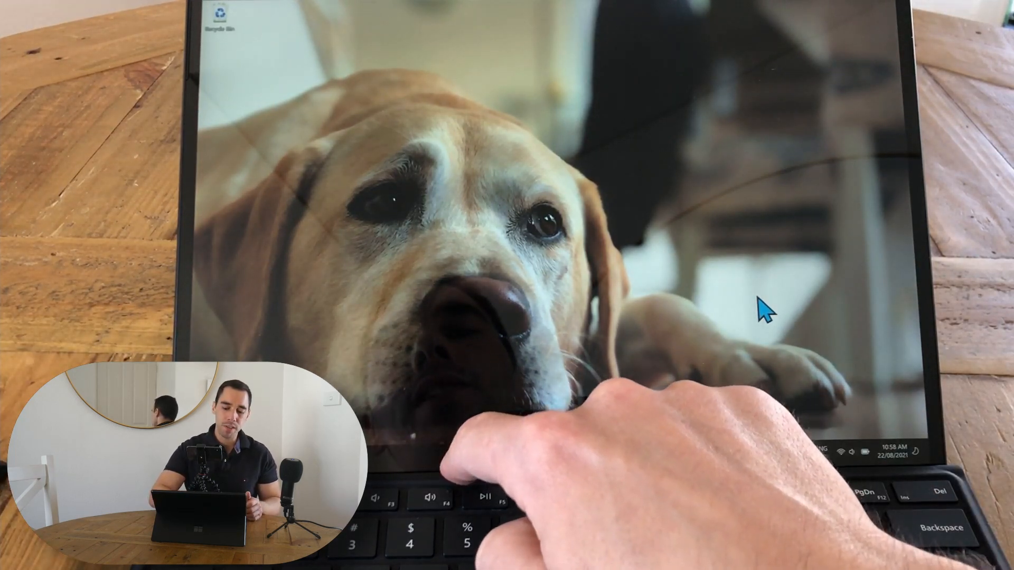
Reopen the Start menu, scroll All apps, and return to pinned apps.
click(460, 456)
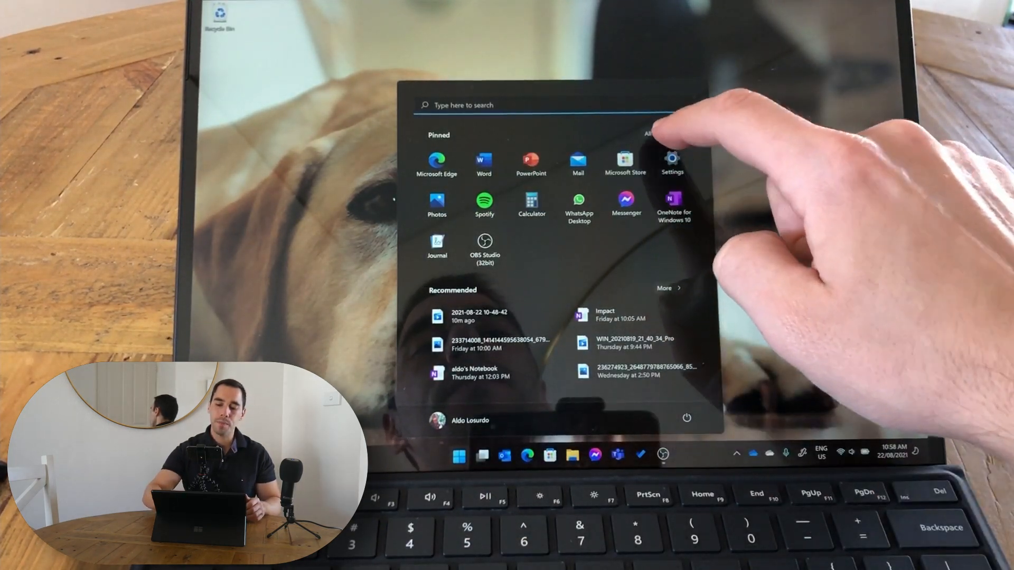
click(648, 133)
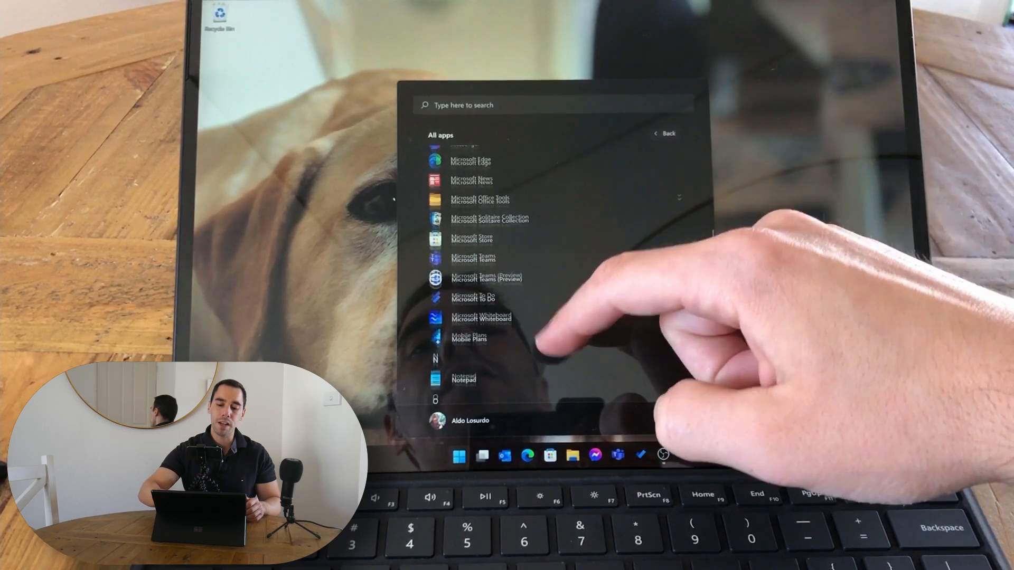
scroll(down, 3)
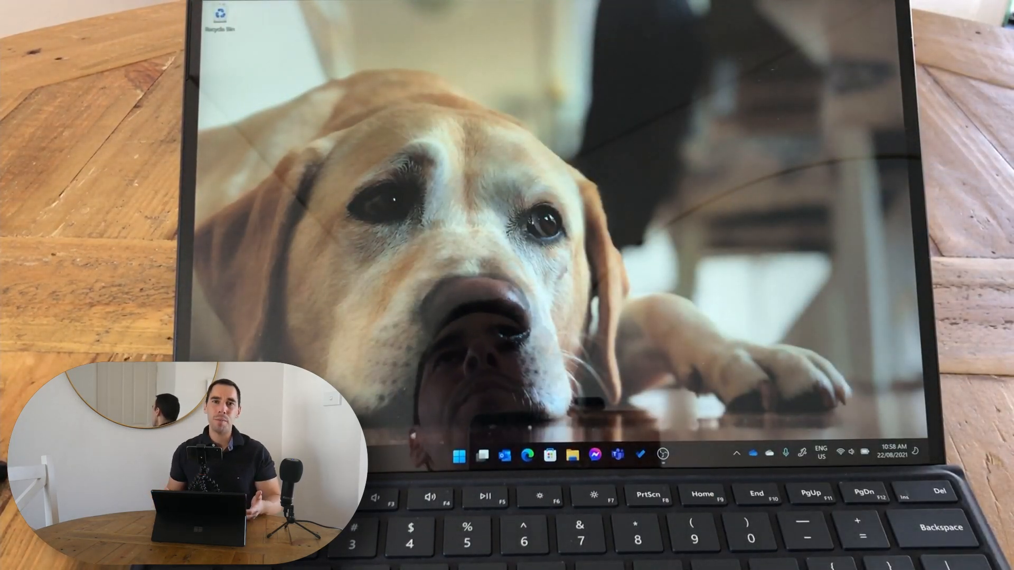
click(460, 454)
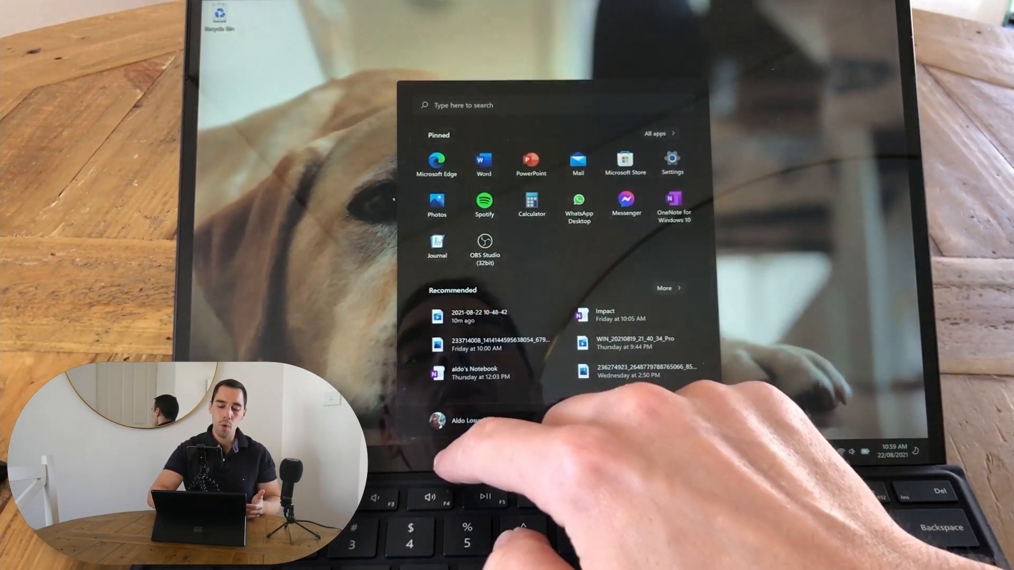
click(656, 133)
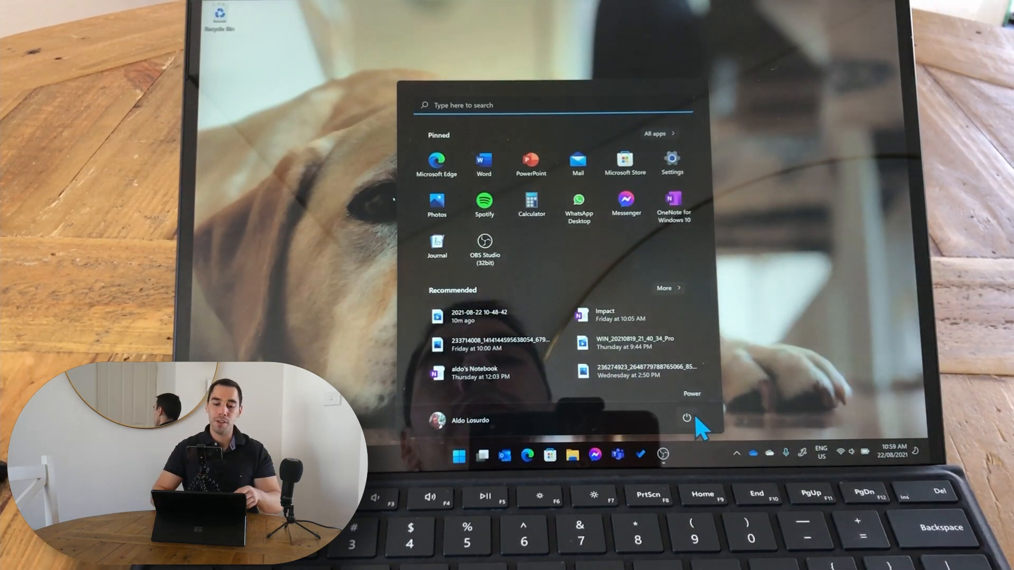
mouse_move(532, 162)
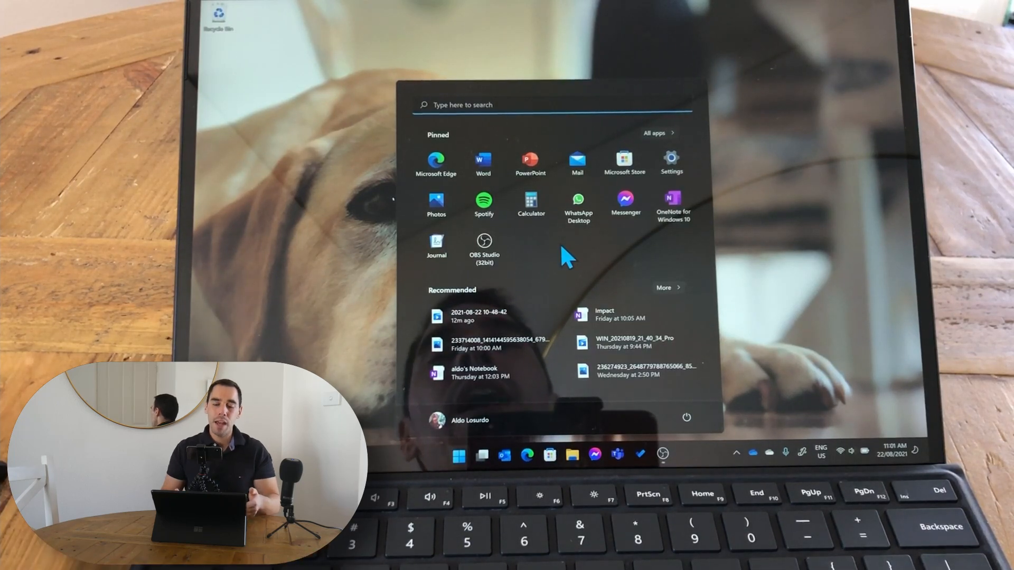
mouse_move(437, 204)
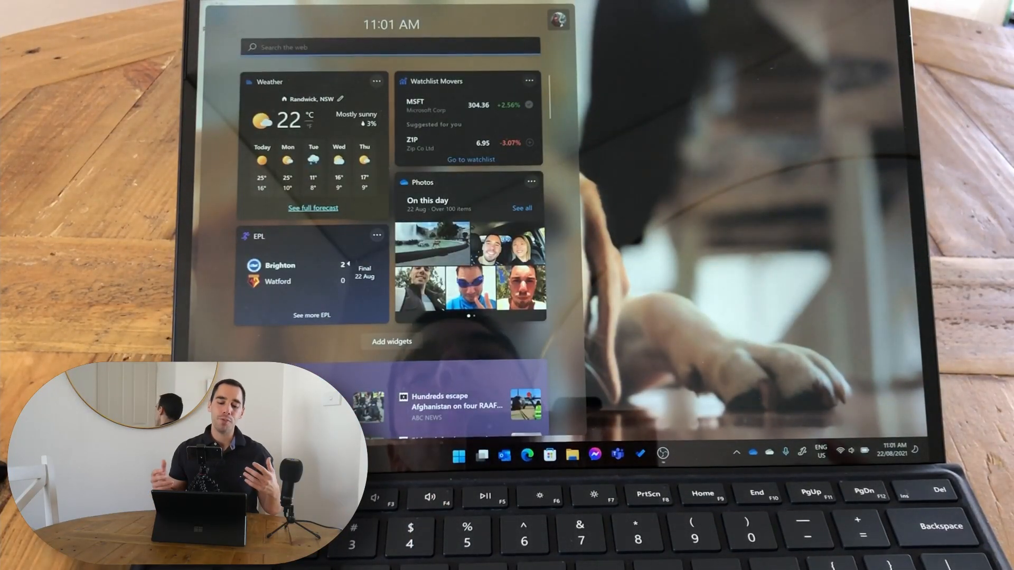
Scroll down through the widgets news stories, then dismiss the widgets board.
scroll(down, 3)
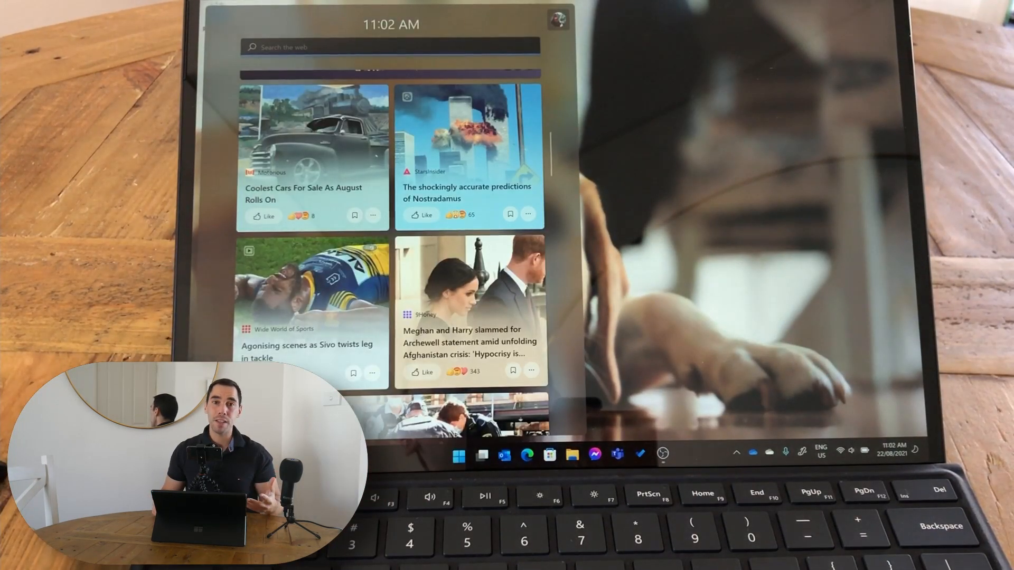
scroll(down, 3)
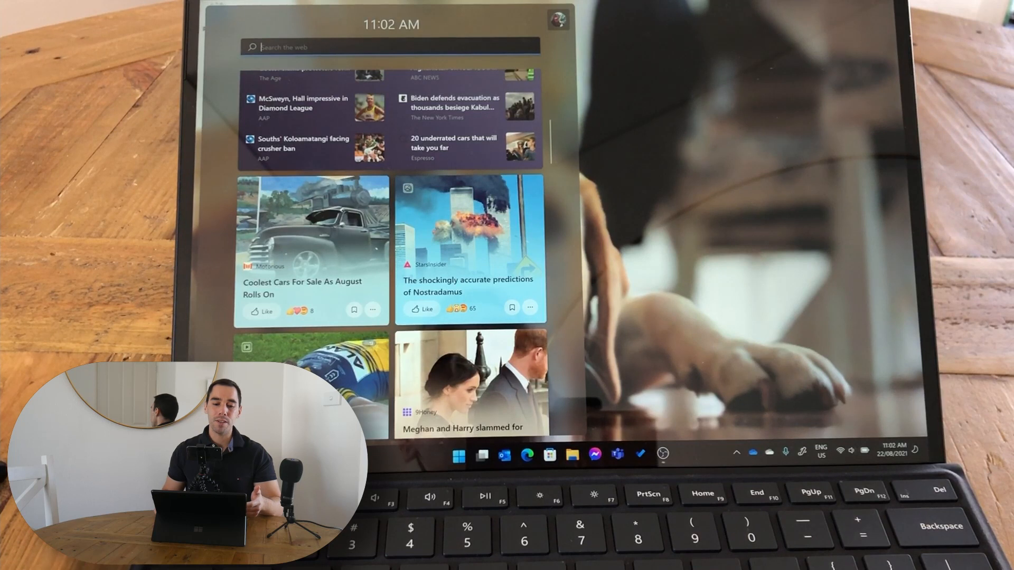
scroll(down, 3)
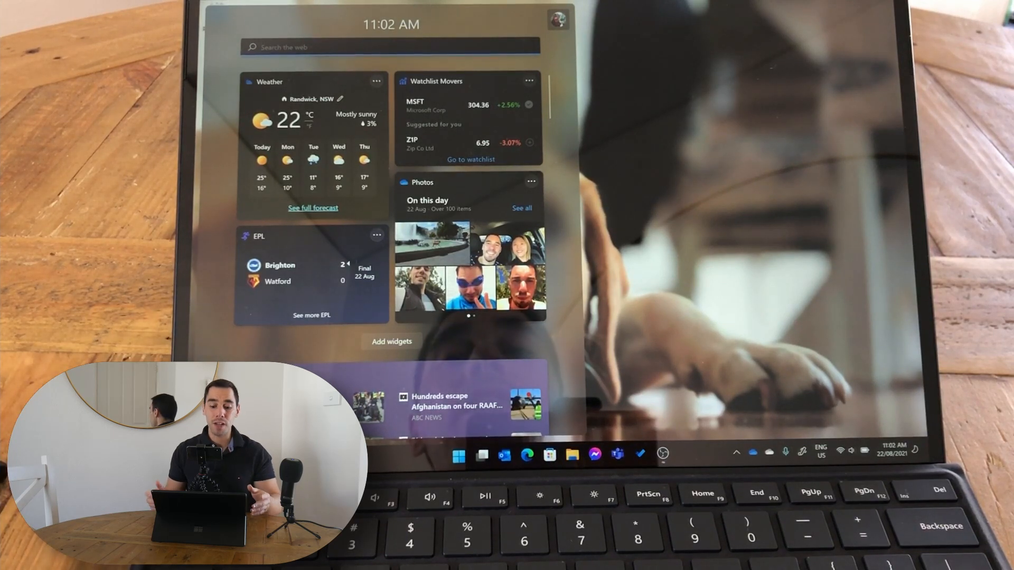
click(461, 456)
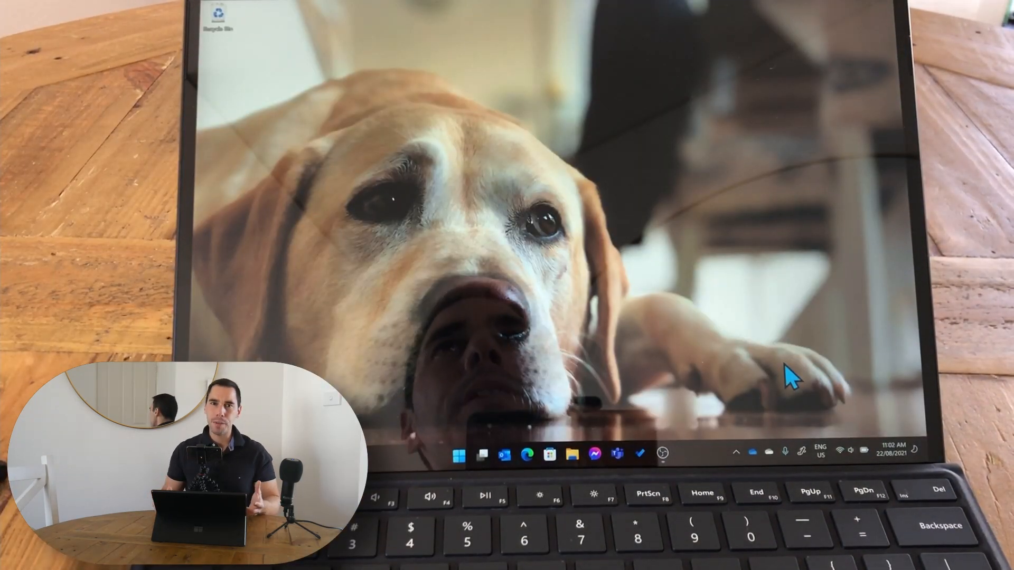
mouse_move(861, 336)
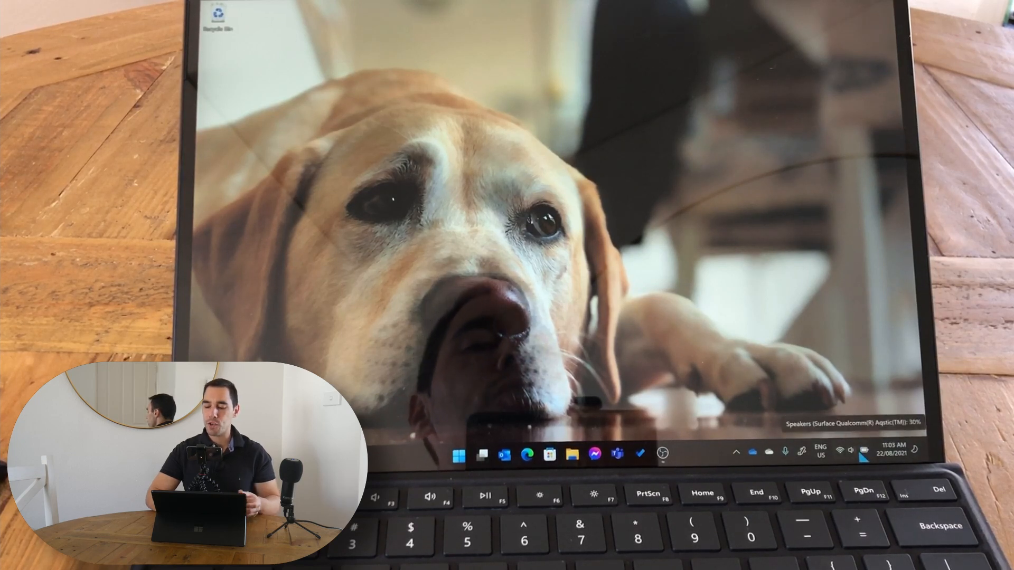
click(841, 450)
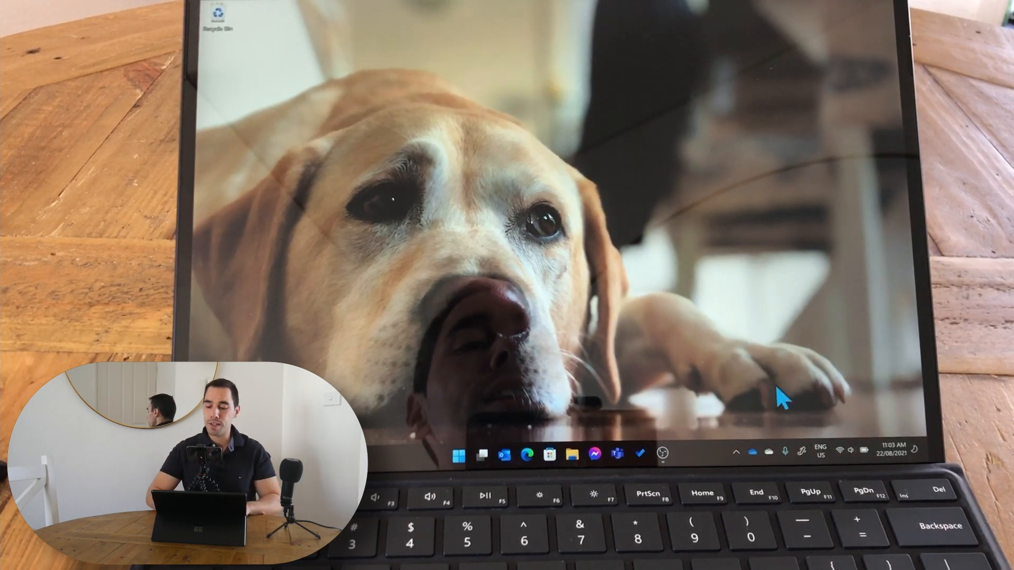
click(841, 451)
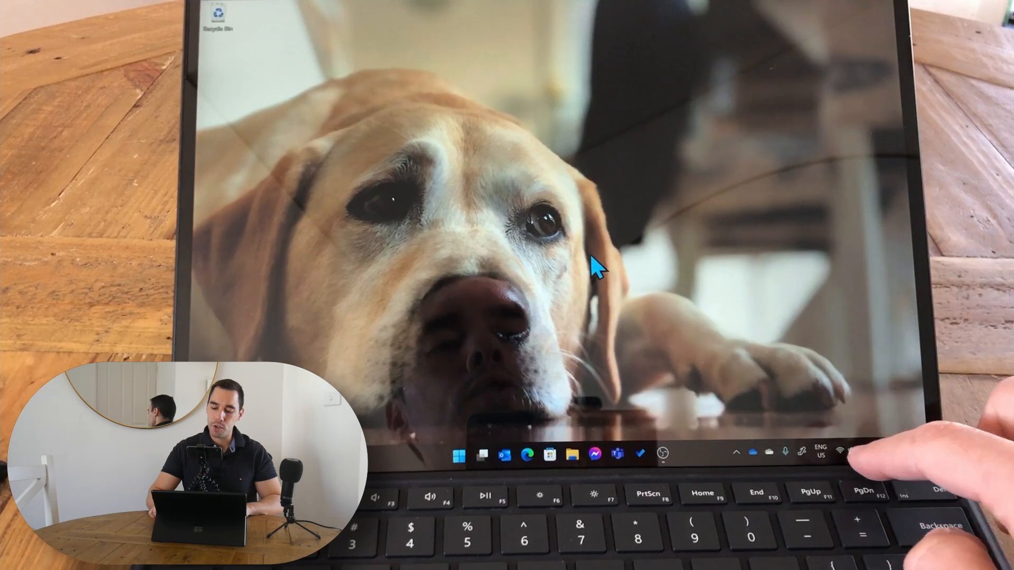
click(839, 452)
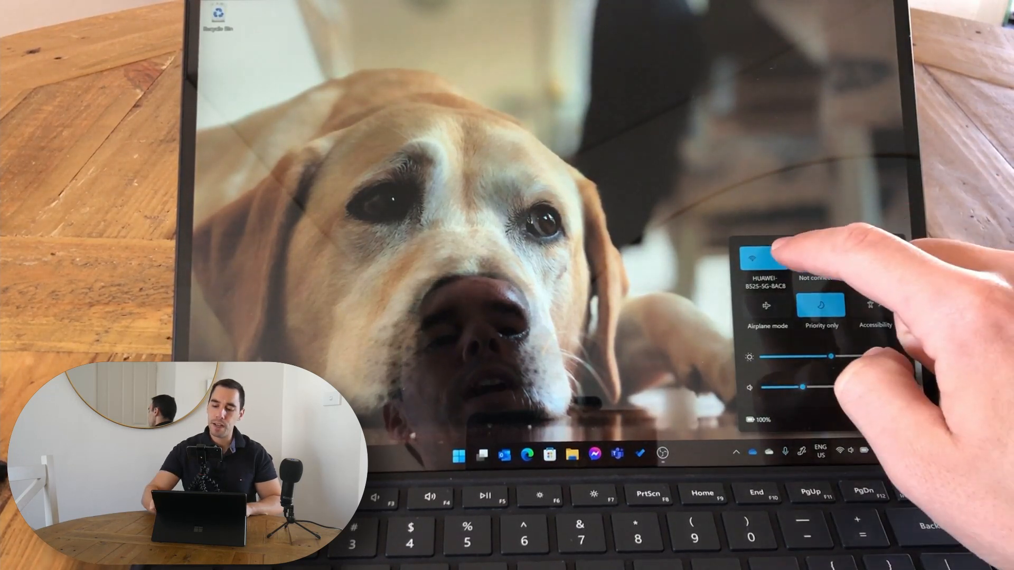
click(763, 256)
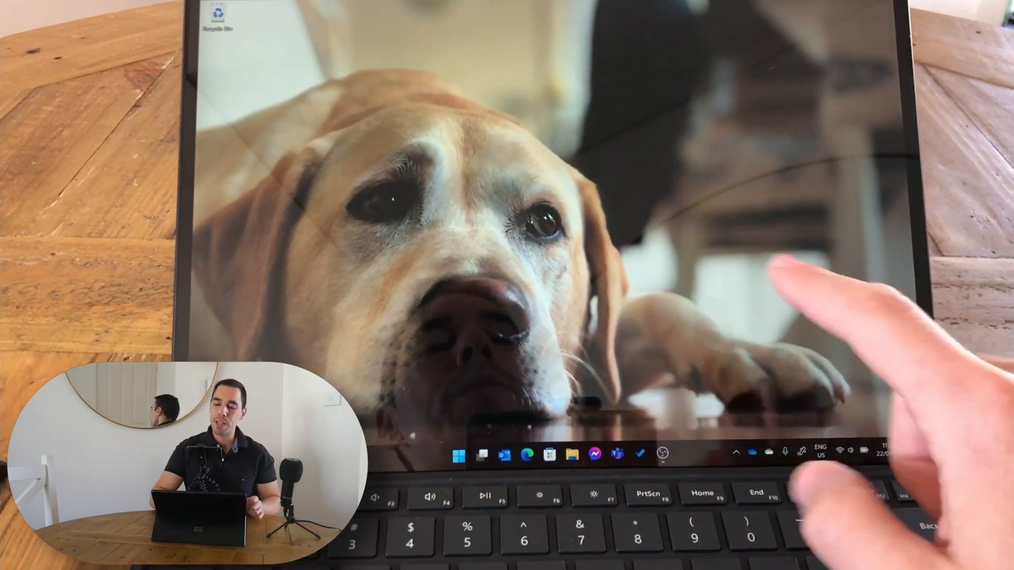
click(887, 453)
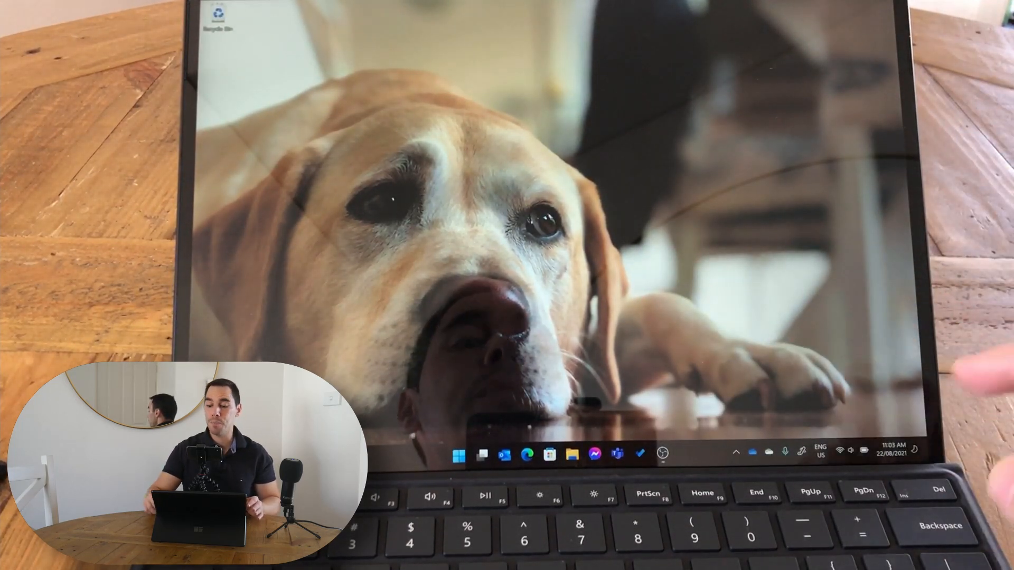
Open File Explorer and select the first JPG under Earlier this week in Downloads.
click(545, 454)
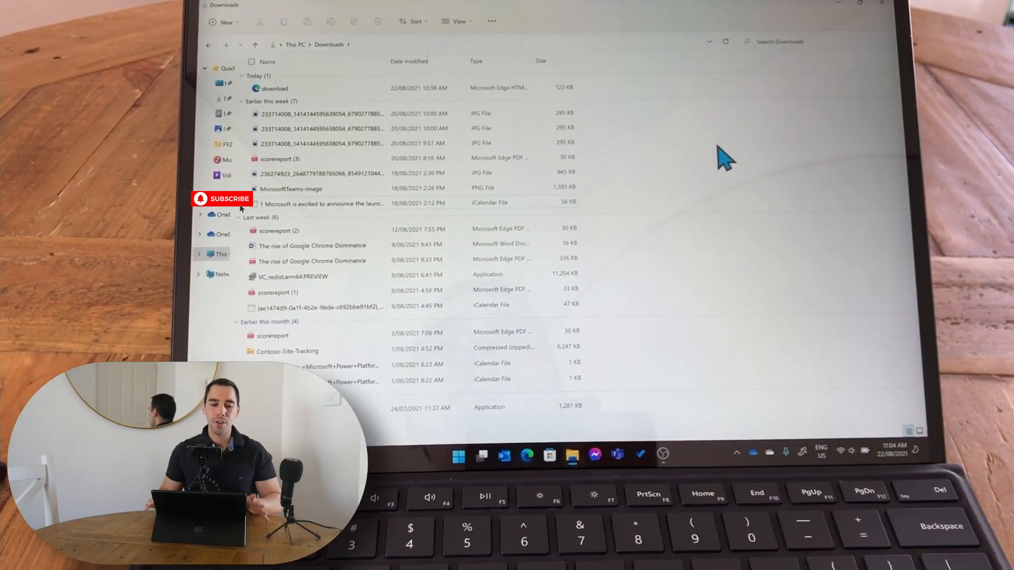
mouse_move(695, 152)
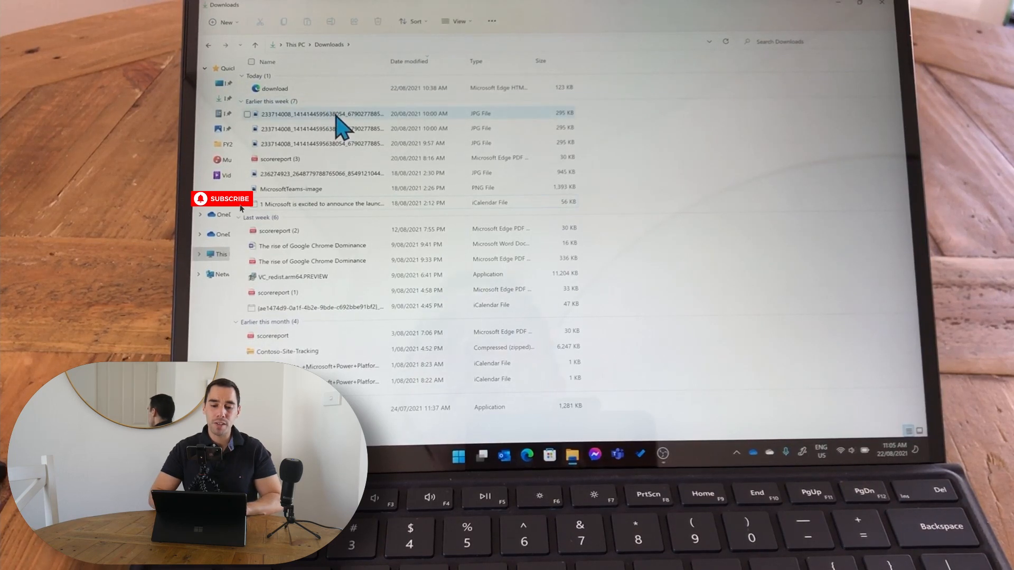
click(304, 114)
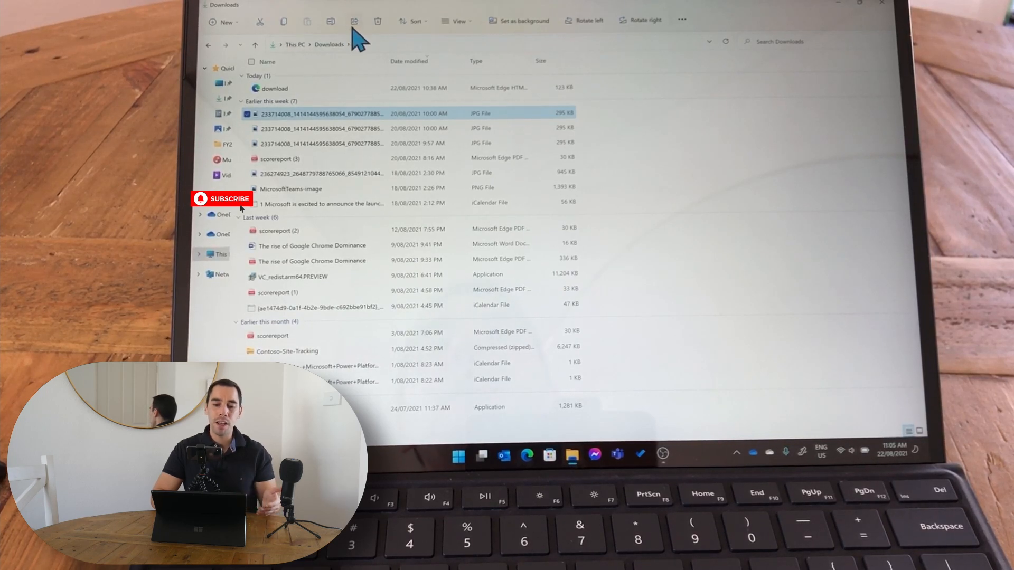
mouse_move(385, 36)
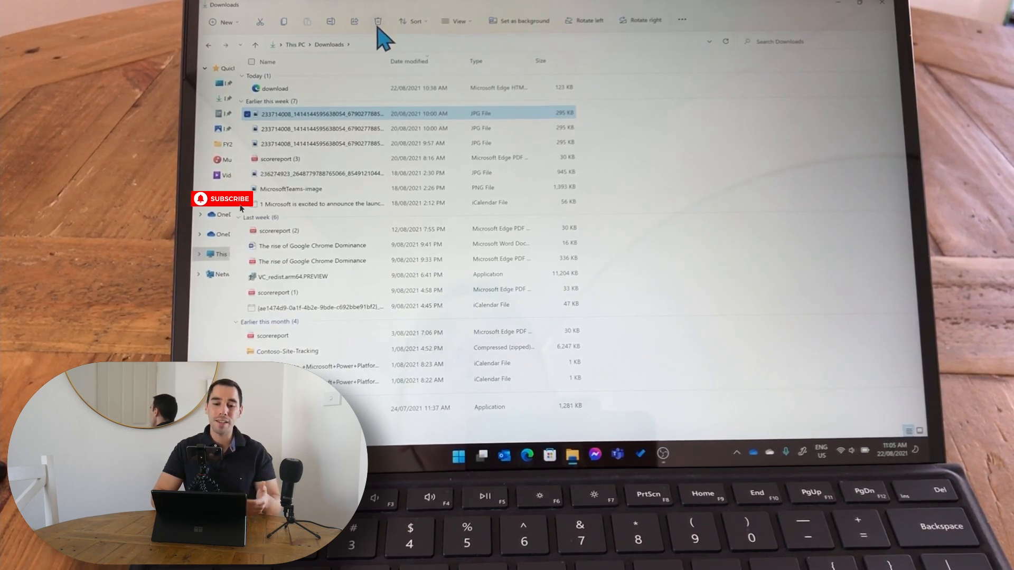
mouse_move(378, 21)
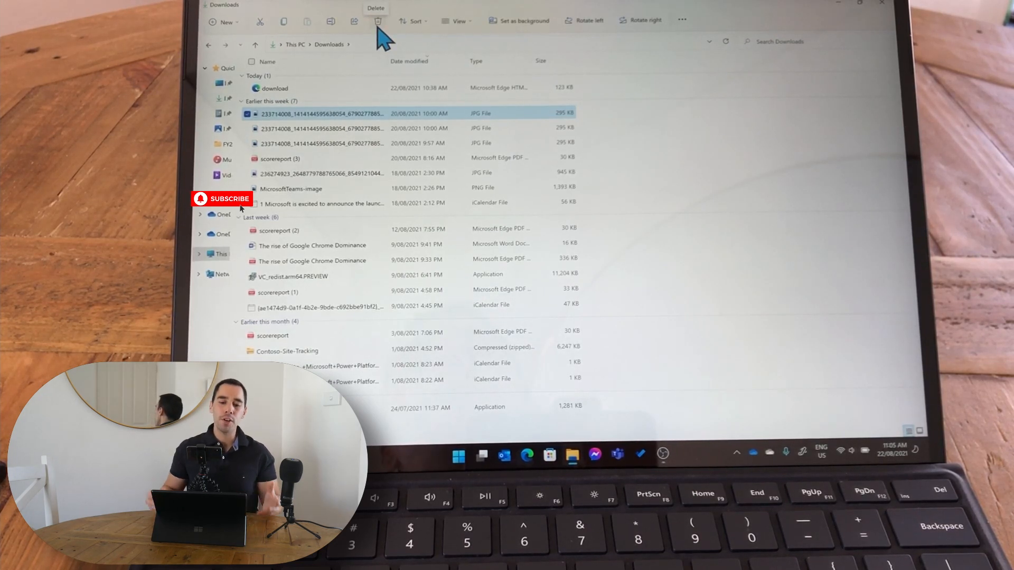
mouse_move(331, 21)
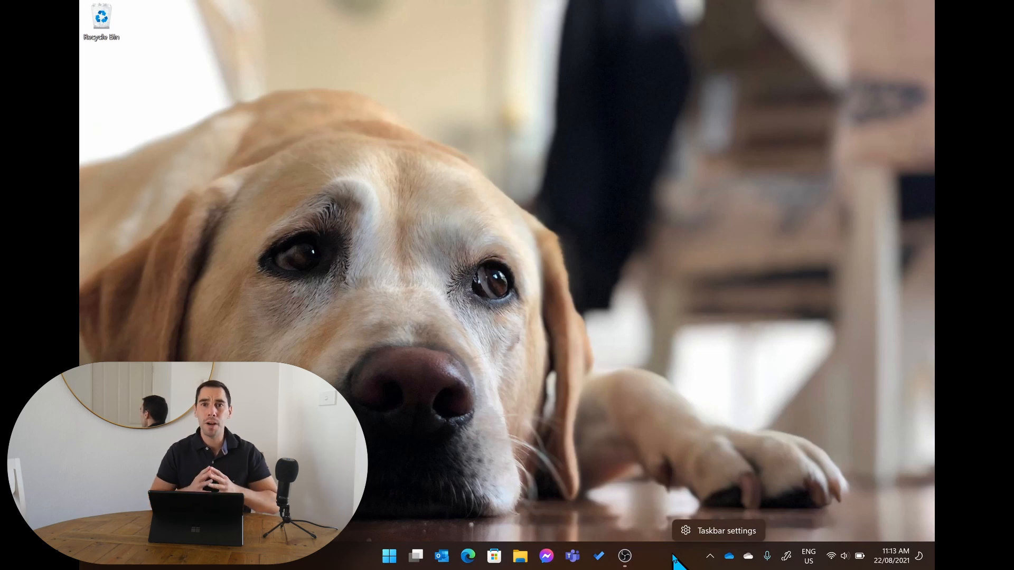
mouse_move(628, 440)
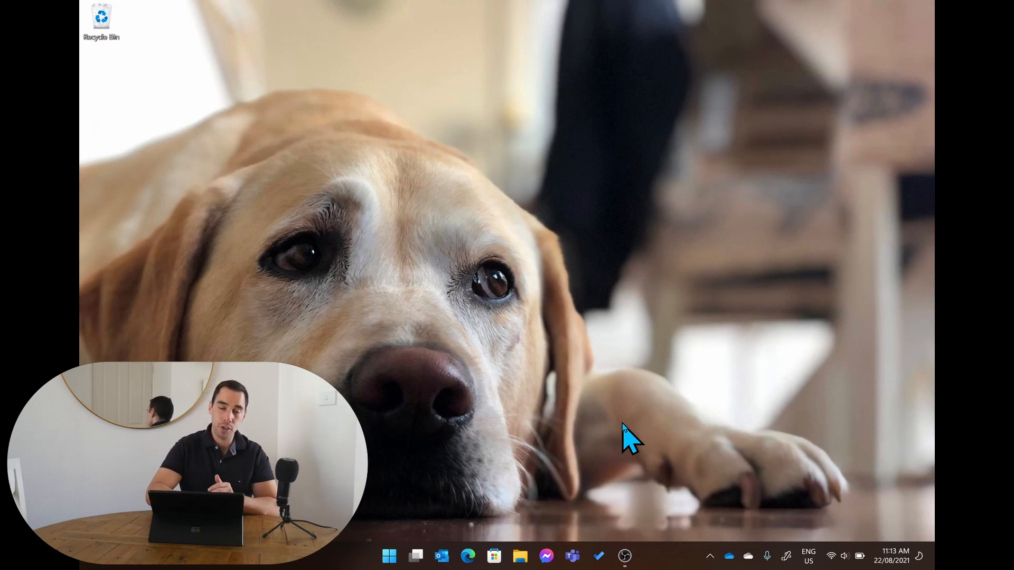
Open Windows search from the taskbar Search icon.
click(389, 556)
text(task)
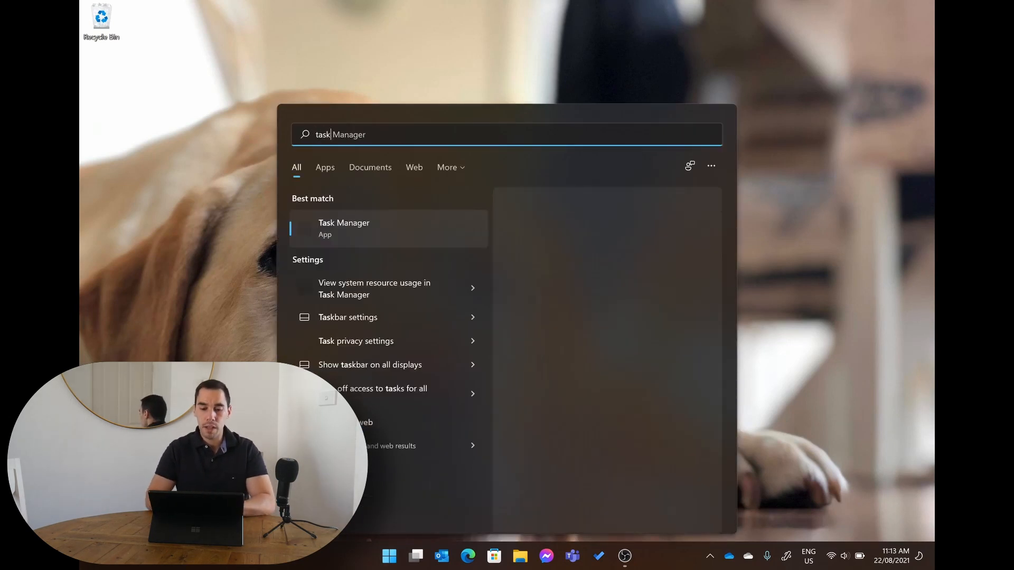
Launch Task Manager from the Best match search result.
click(344, 228)
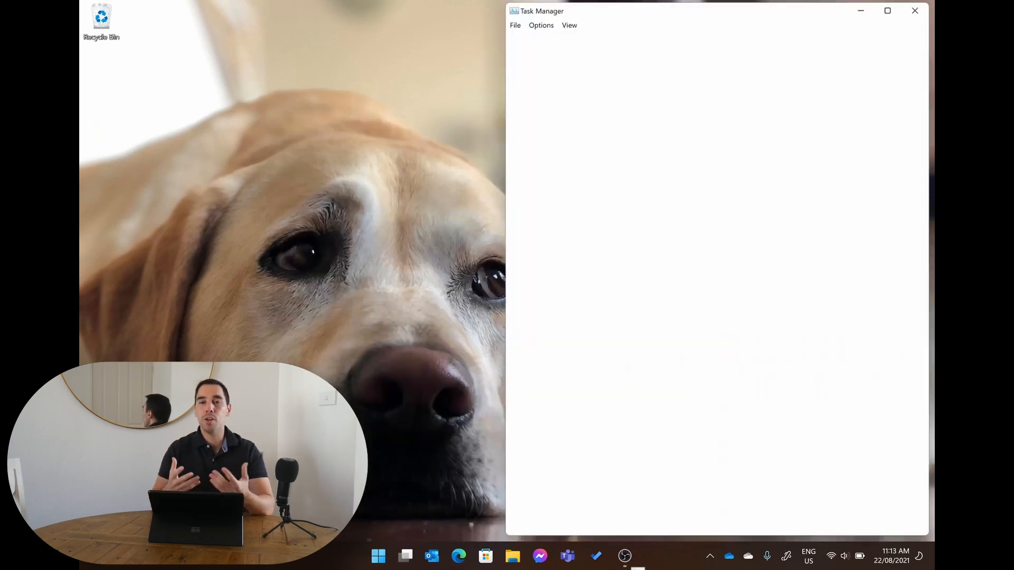